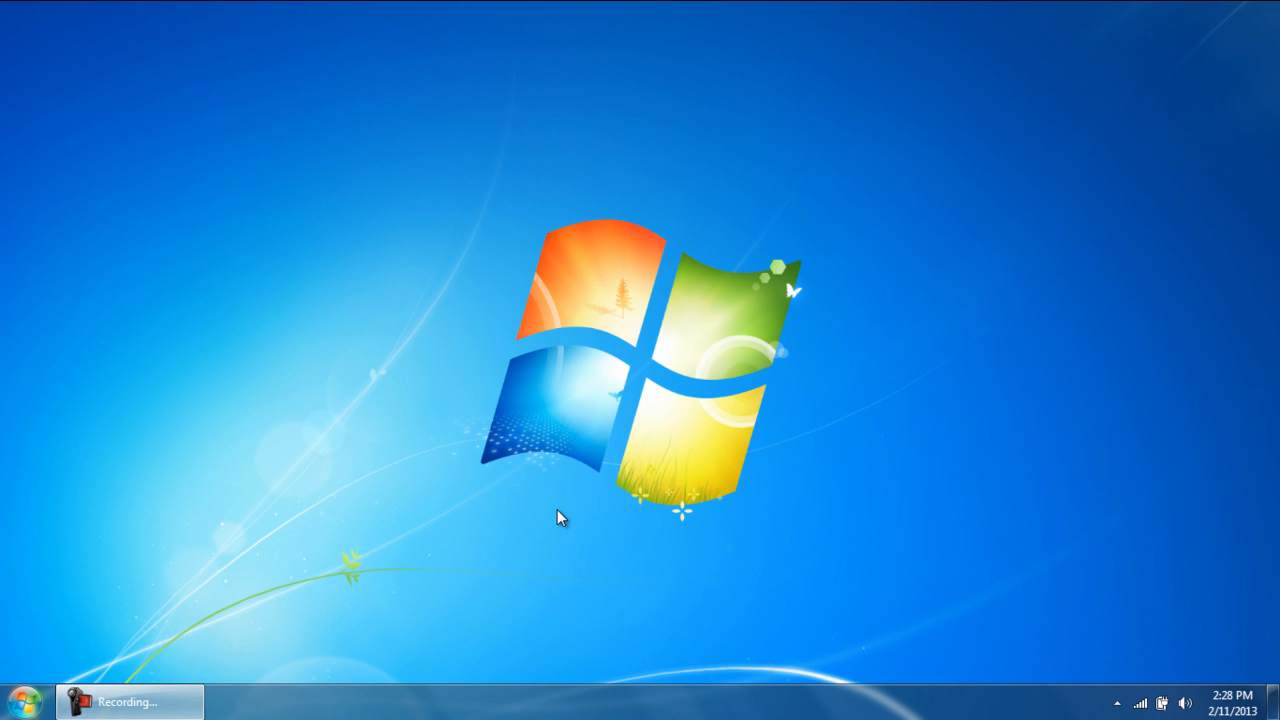
- Bring up the Start menu on the Windows 7 desktop
left_click(16, 700)
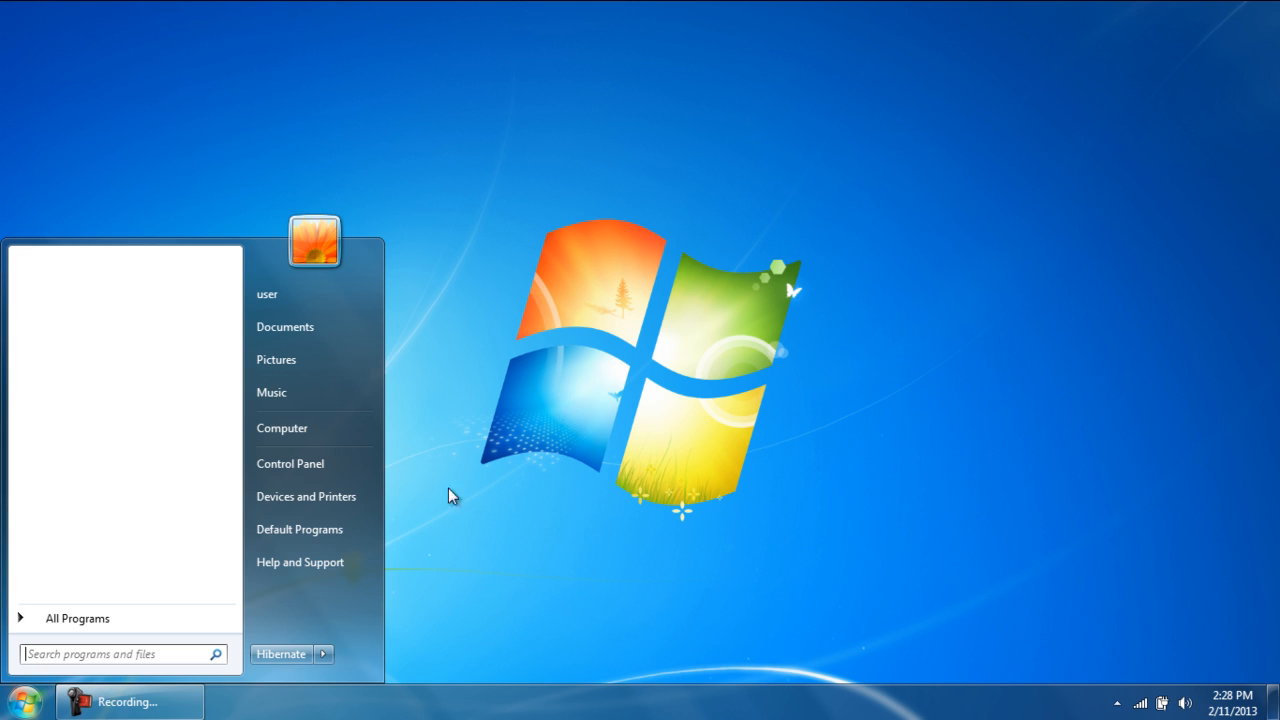
- Reach Backup and Restore from Control Panel, then show the Computer drive list
left_click(290, 464)
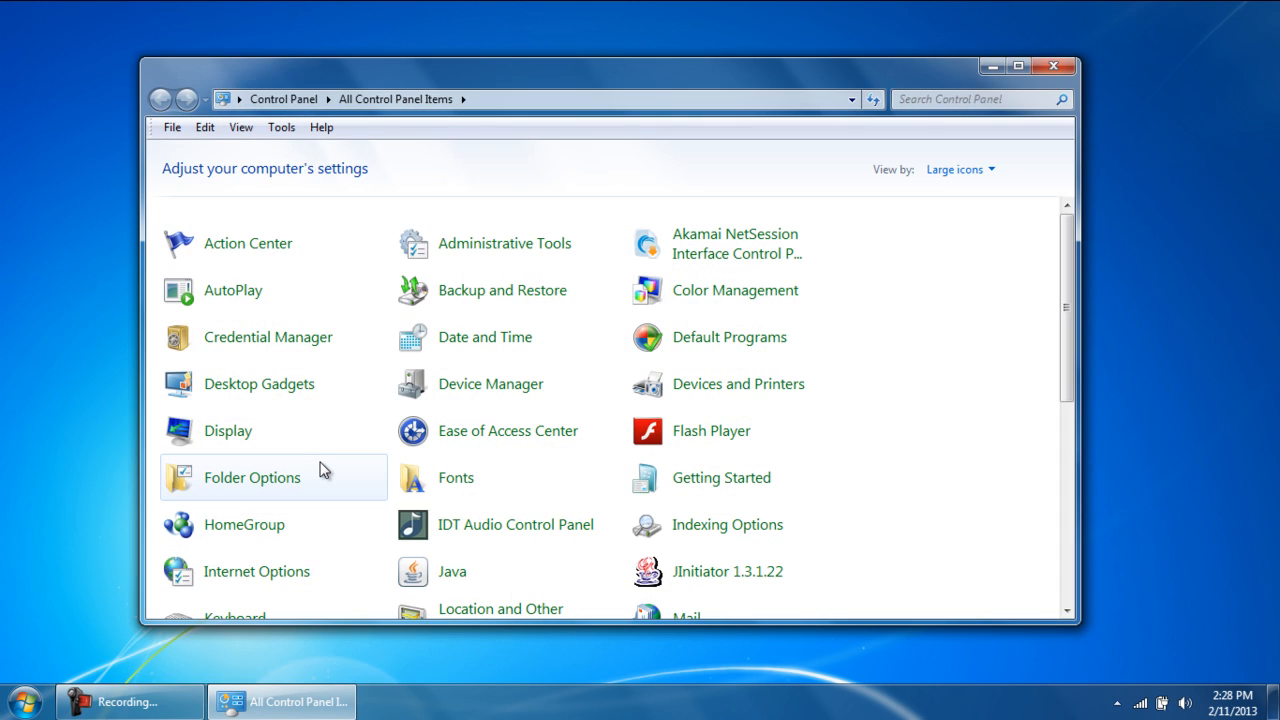
mouse_move(480, 296)
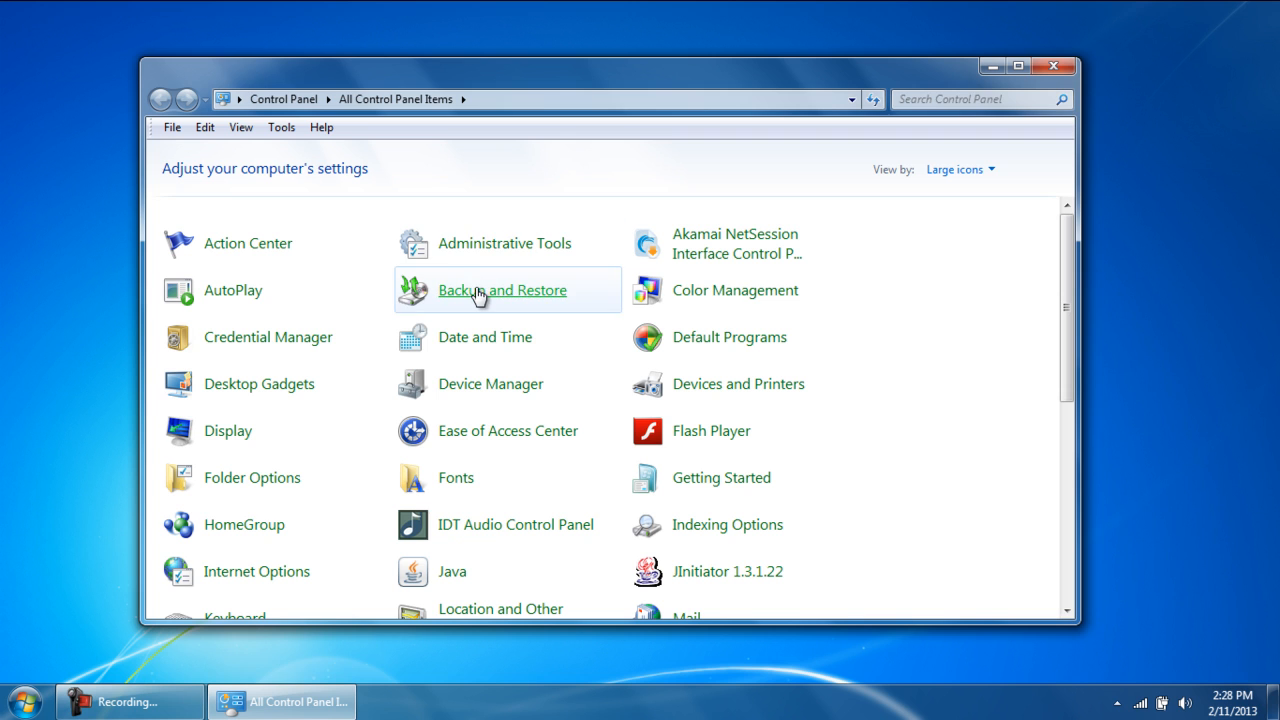
left_click(502, 290)
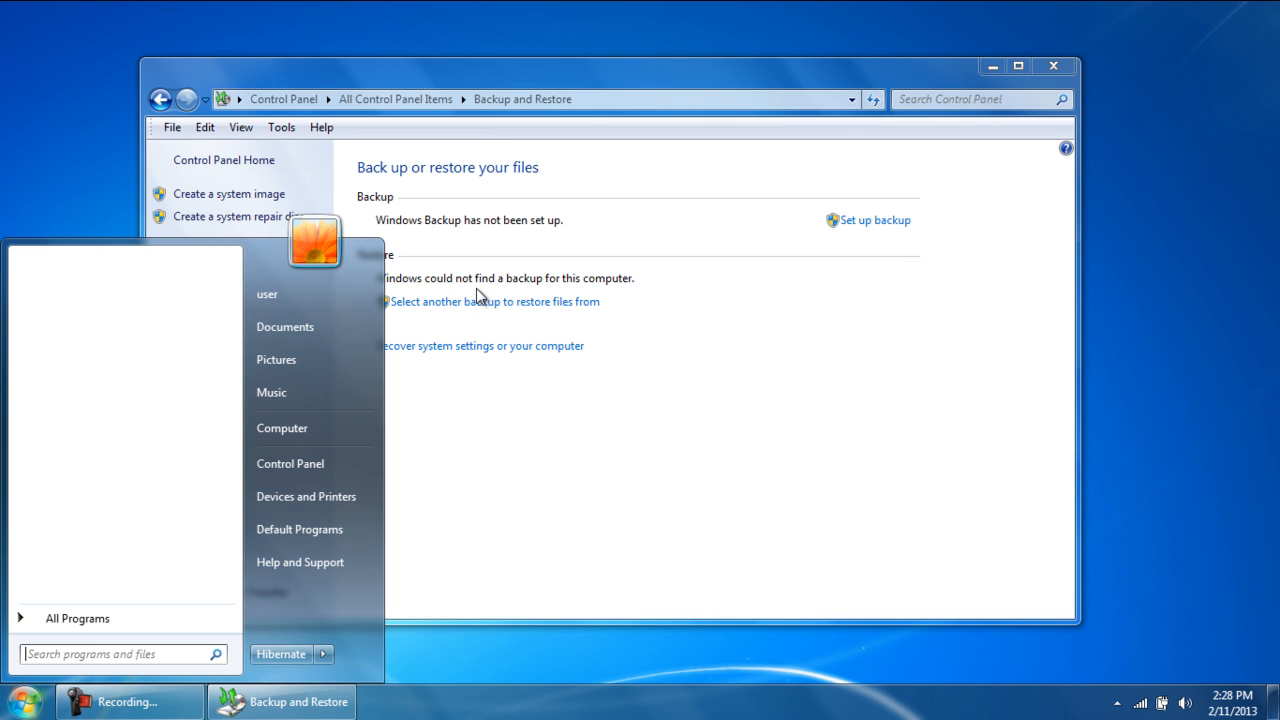
left_click(280, 428)
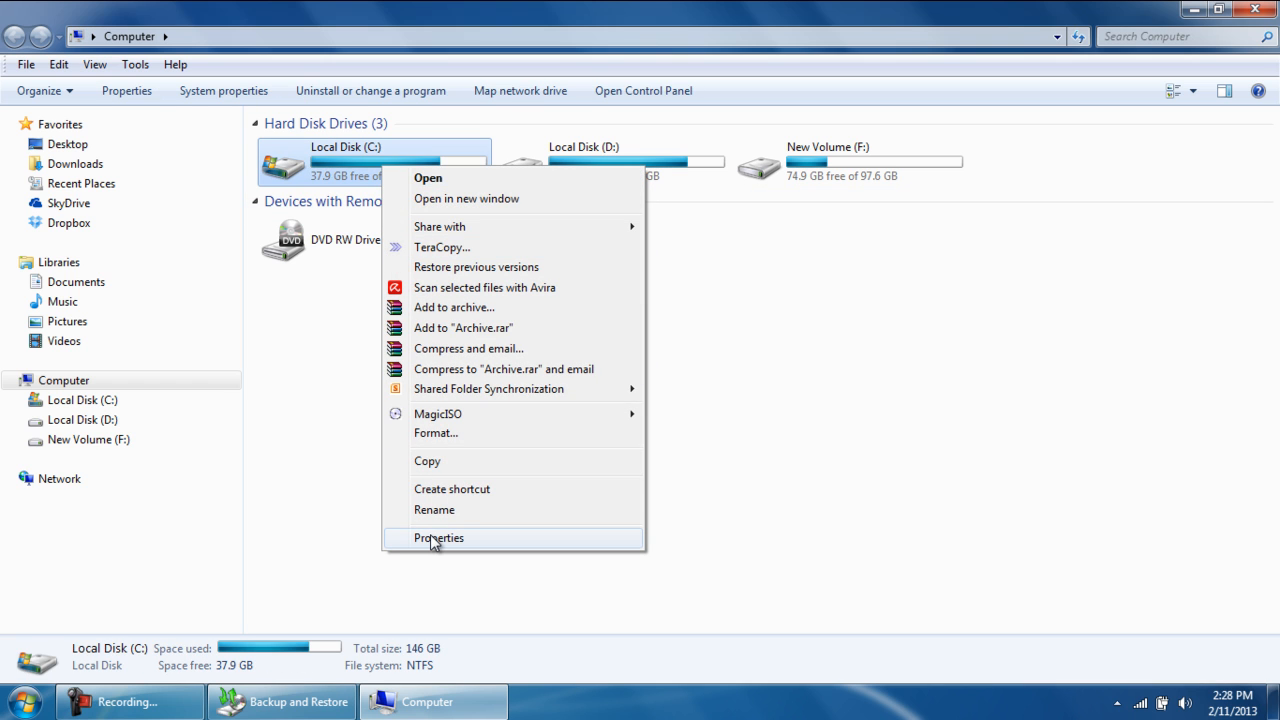
- View Local Disk (C:) properties, 37.9 GB free of 146 GB, and return to Backup and Restore
left_click(438, 538)
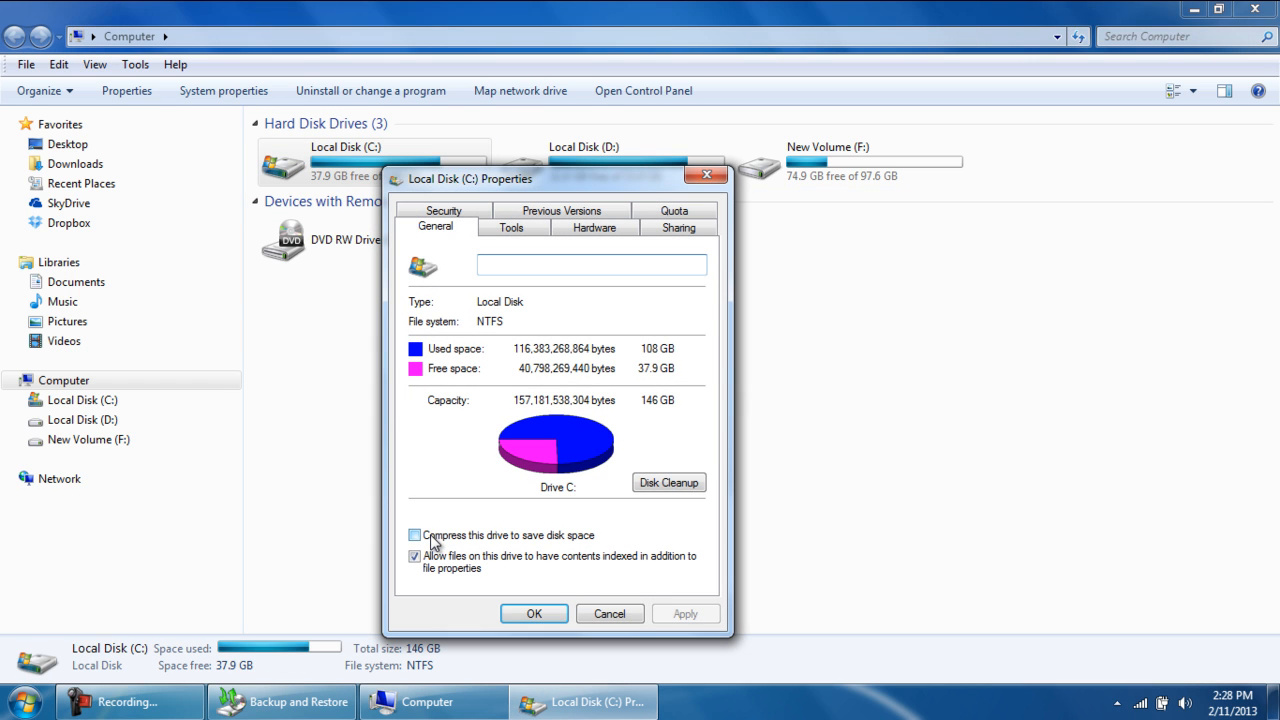
left_click(512, 228)
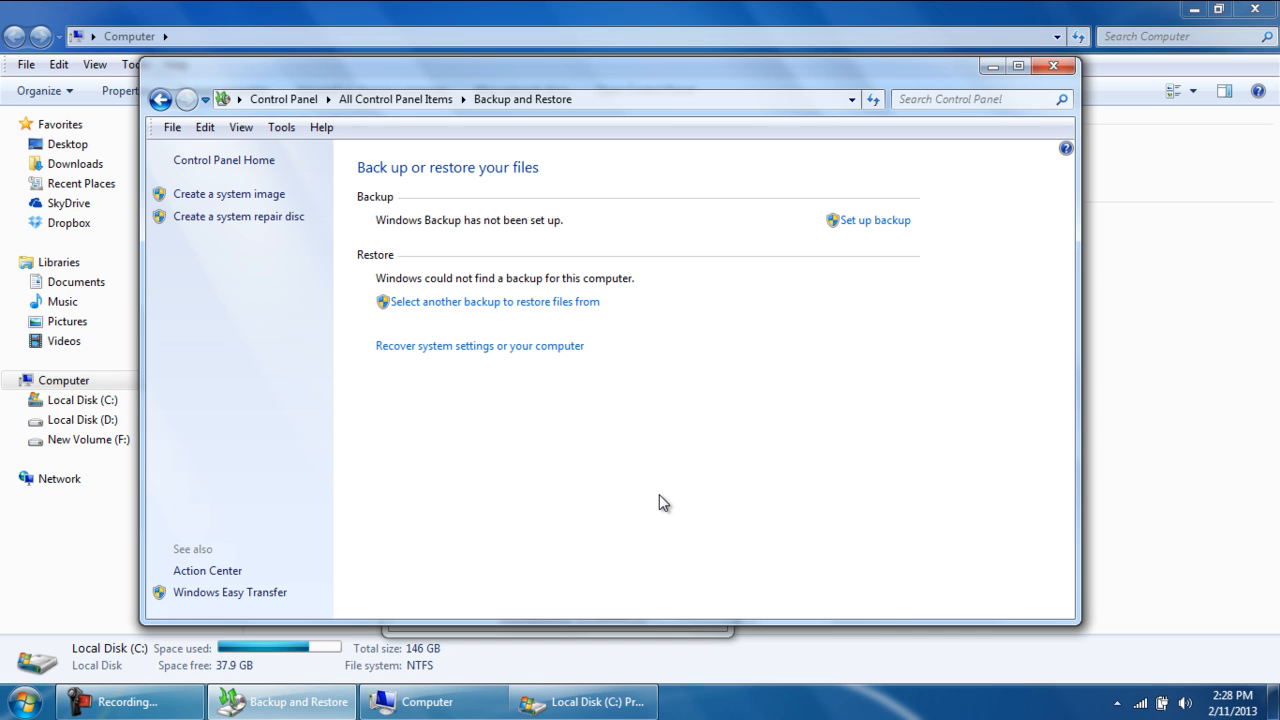
mouse_move(680, 470)
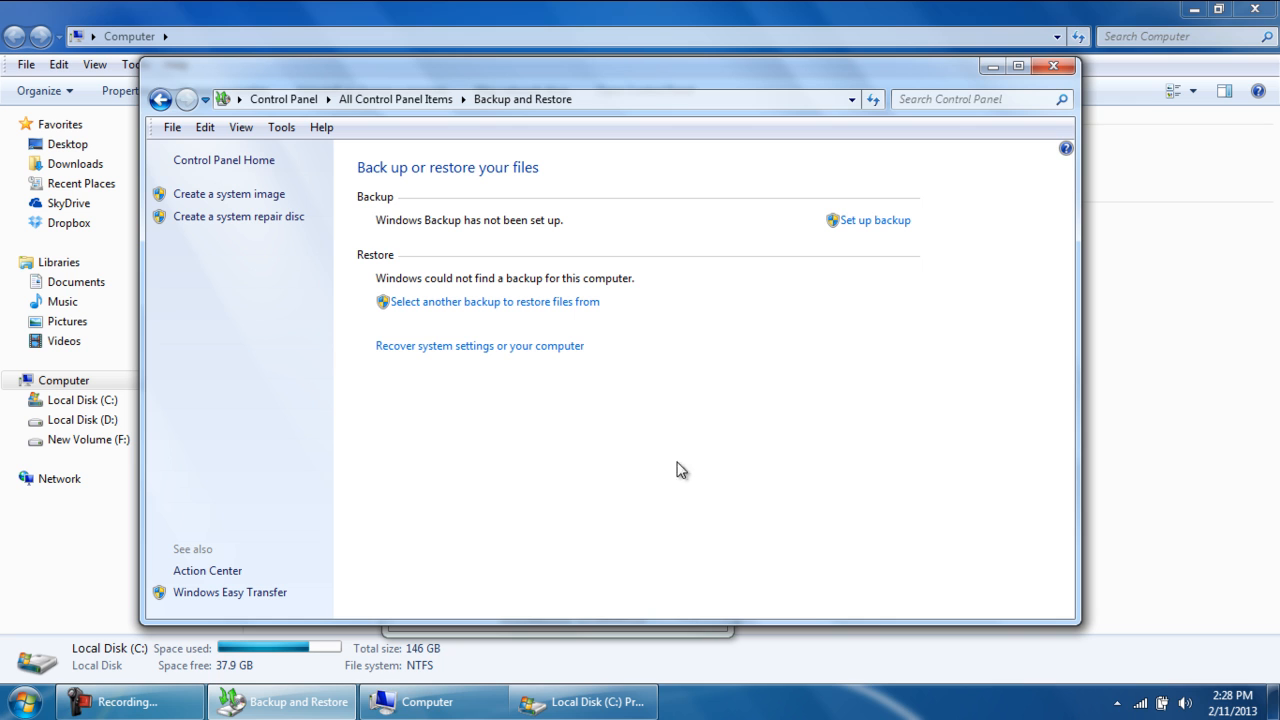
mouse_move(864, 222)
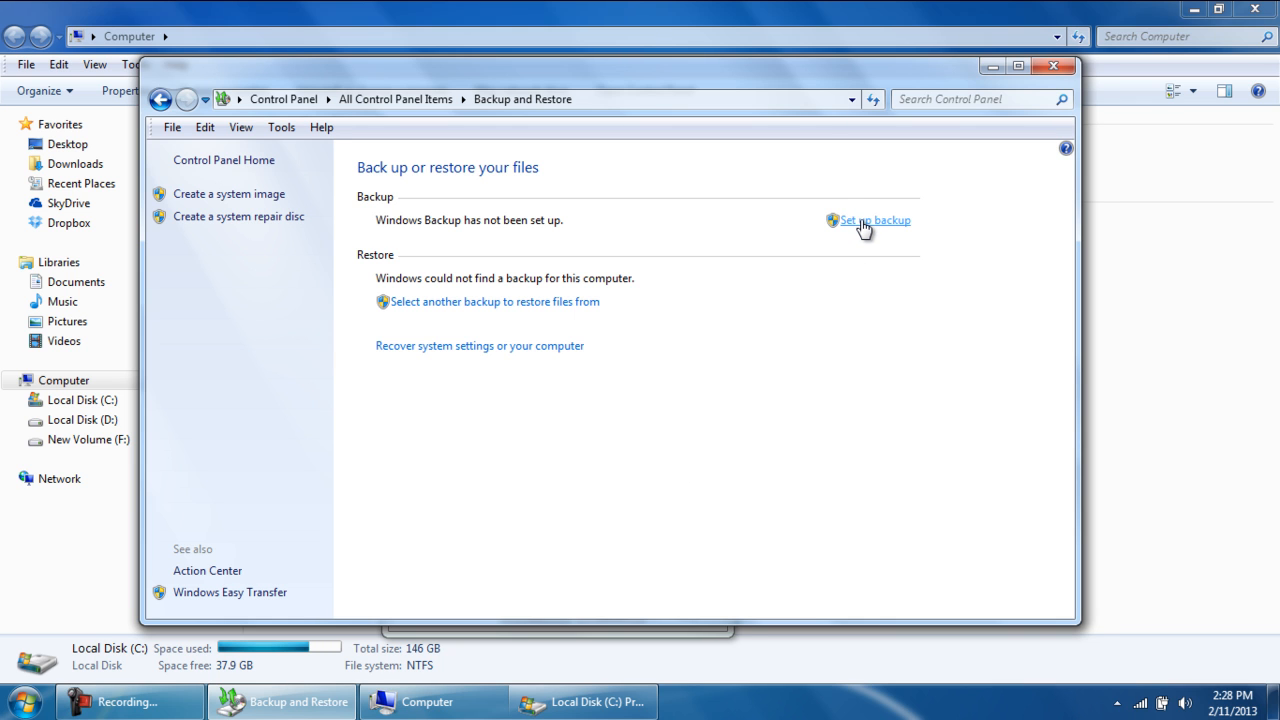
- Begin Set up backup with Local Disk (D:) as destination, cancelling the network location page
left_click(868, 220)
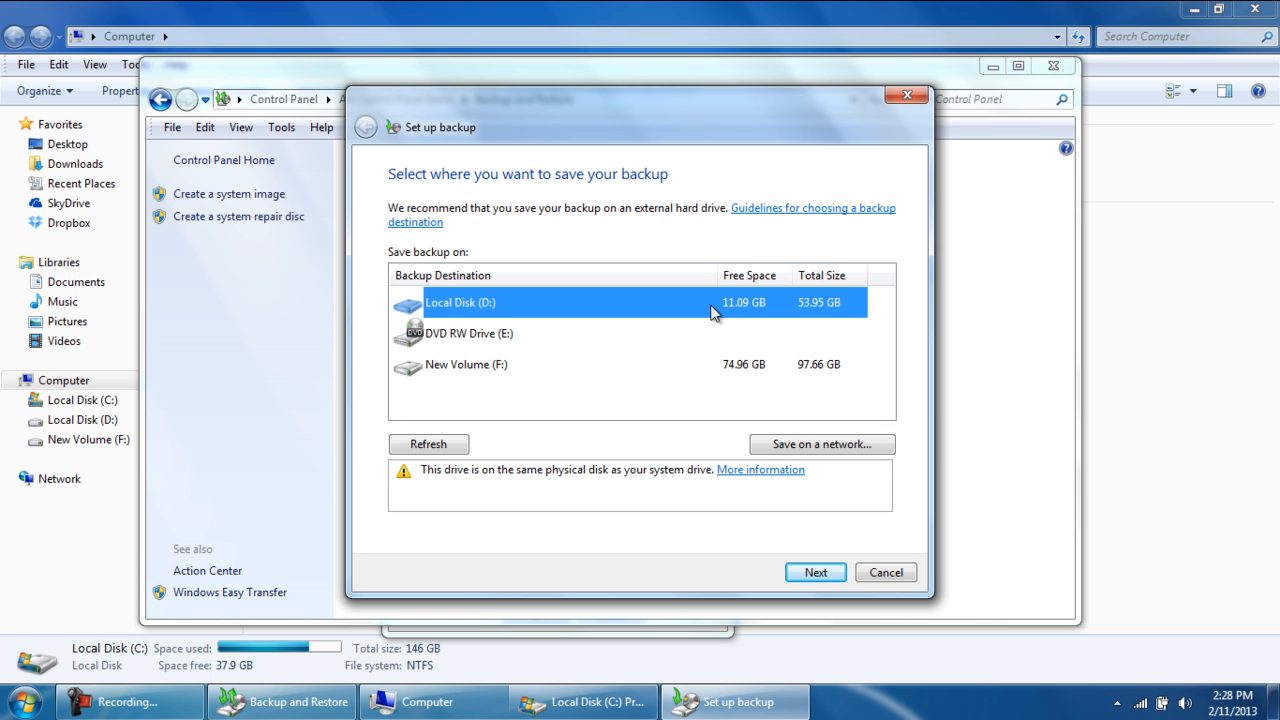
left_click(820, 444)
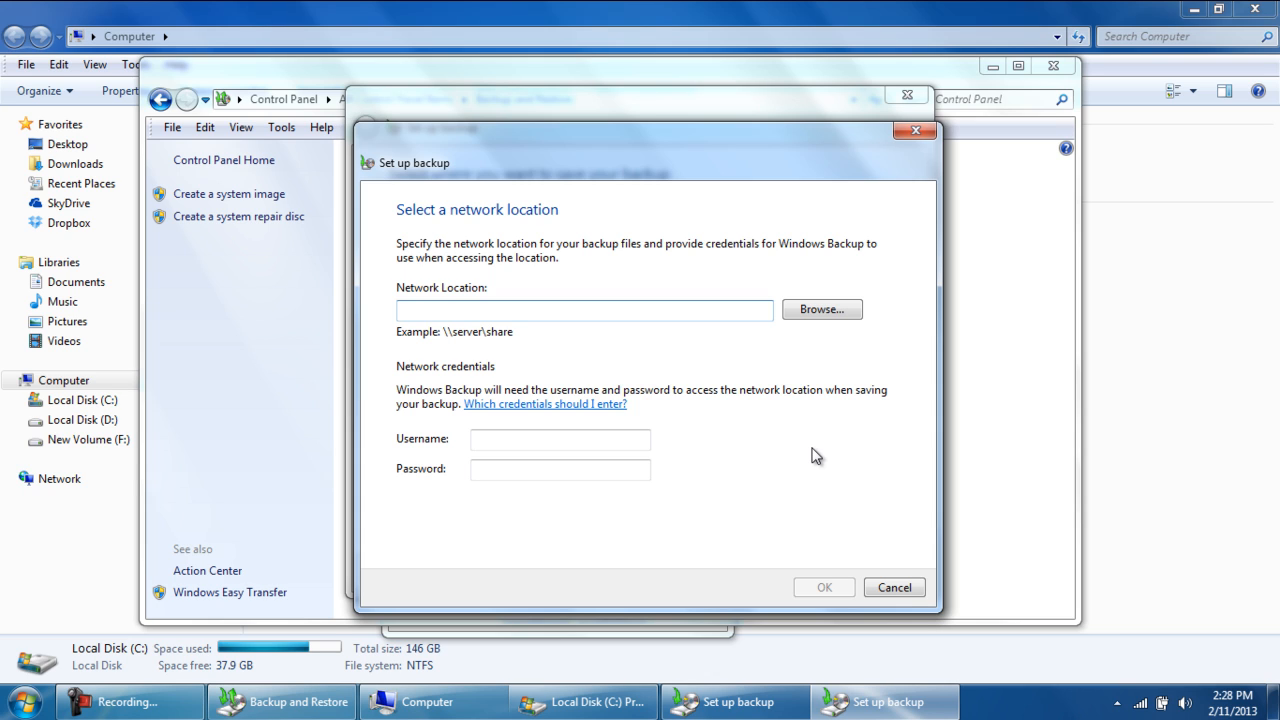
mouse_move(884, 542)
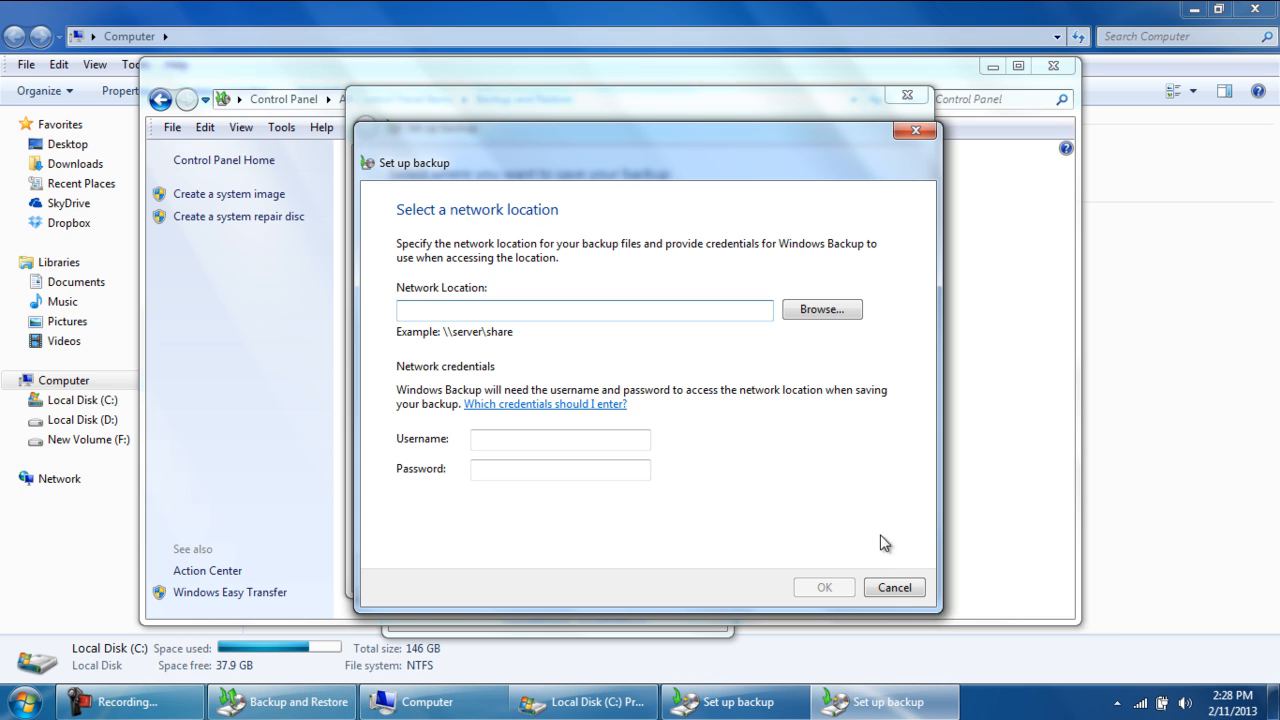
left_click(892, 588)
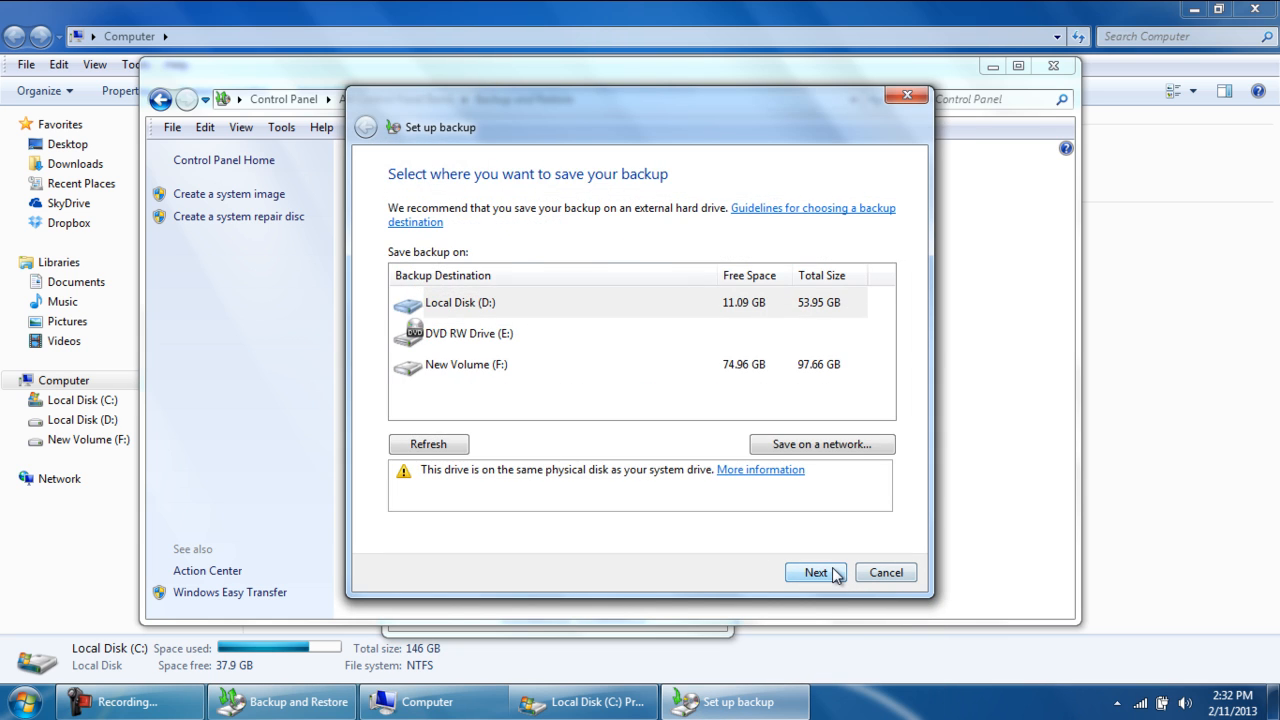
- Choose items manually: only user's Libraries and a system image of C, then review settings
left_click(814, 572)
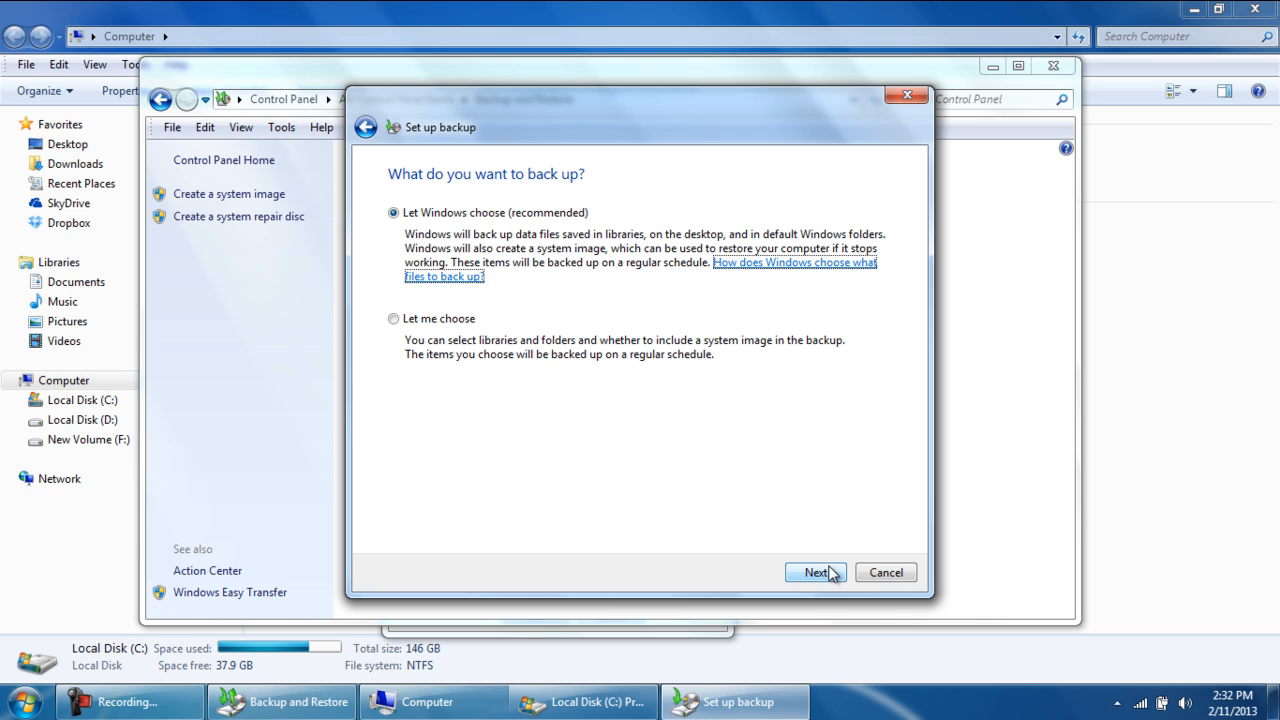
mouse_move(384, 316)
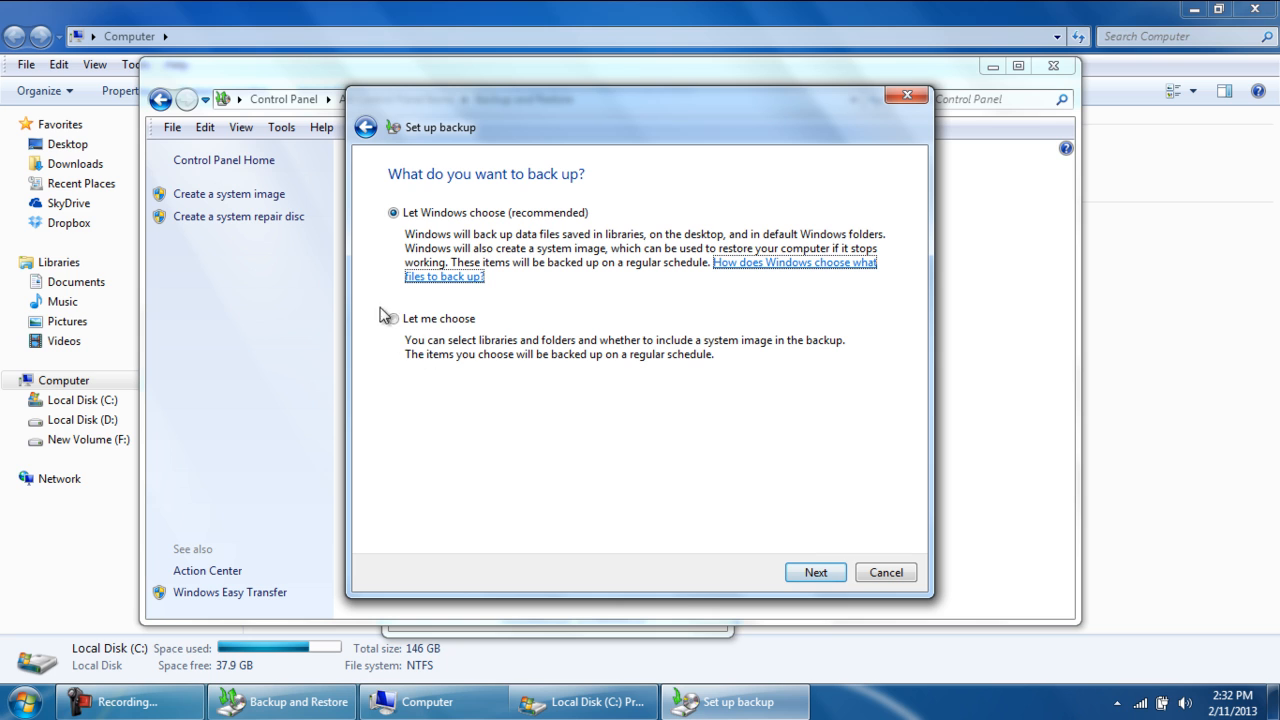
left_click(392, 318)
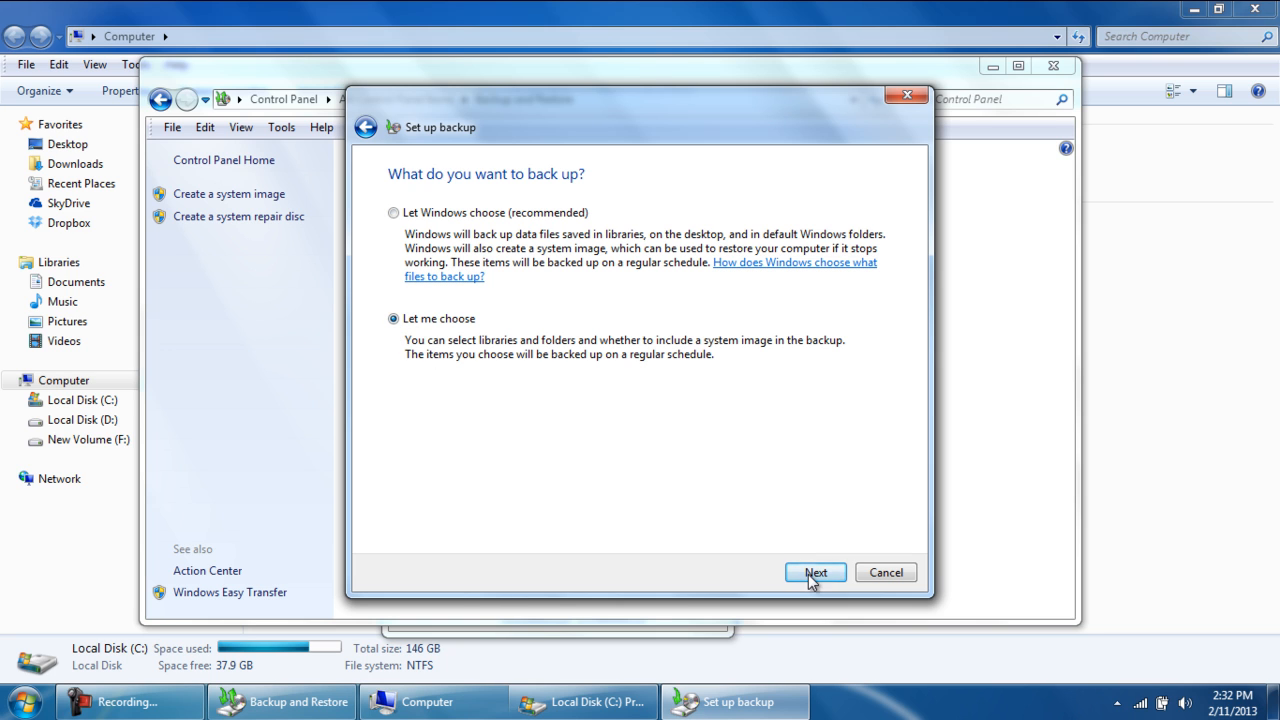
left_click(816, 572)
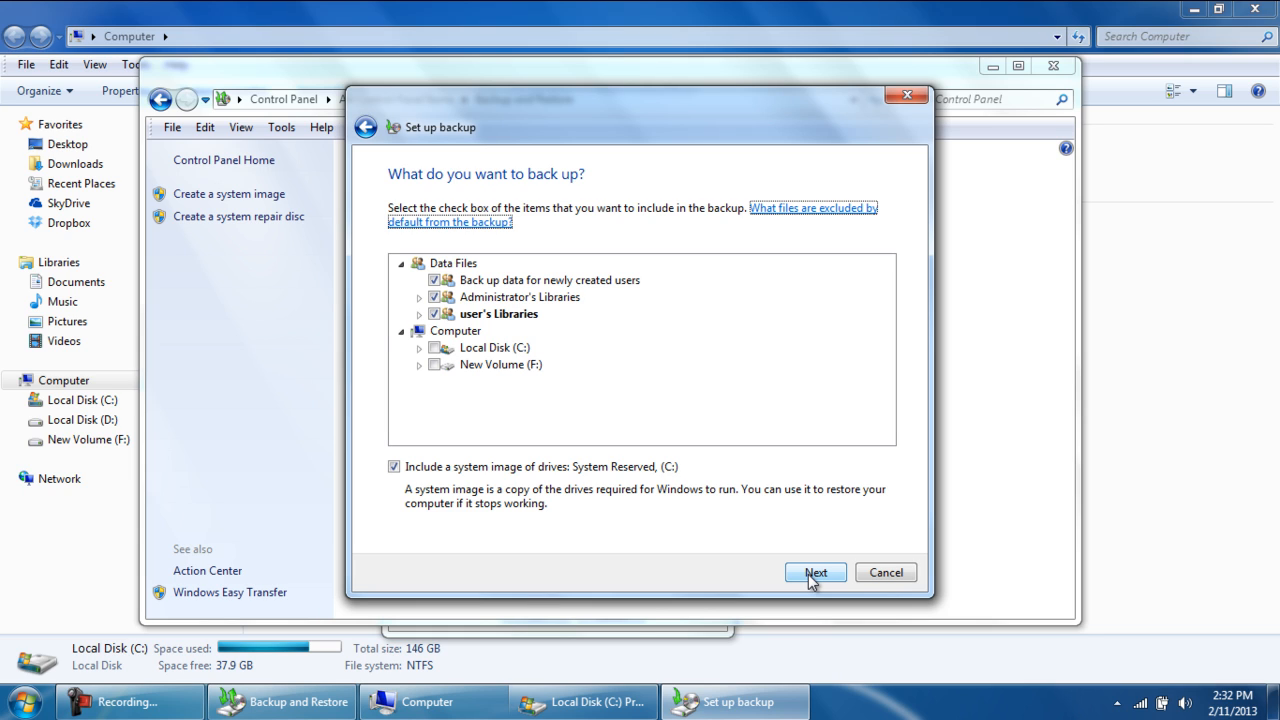
mouse_move(588, 380)
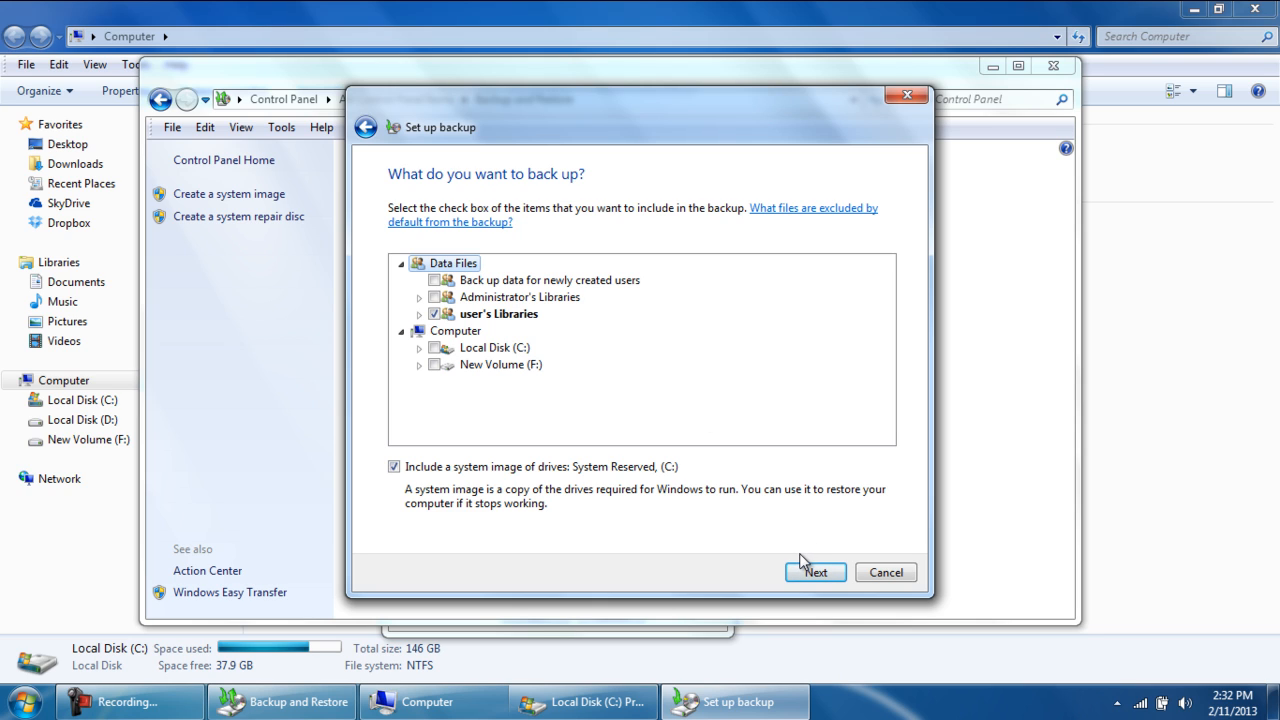
left_click(816, 572)
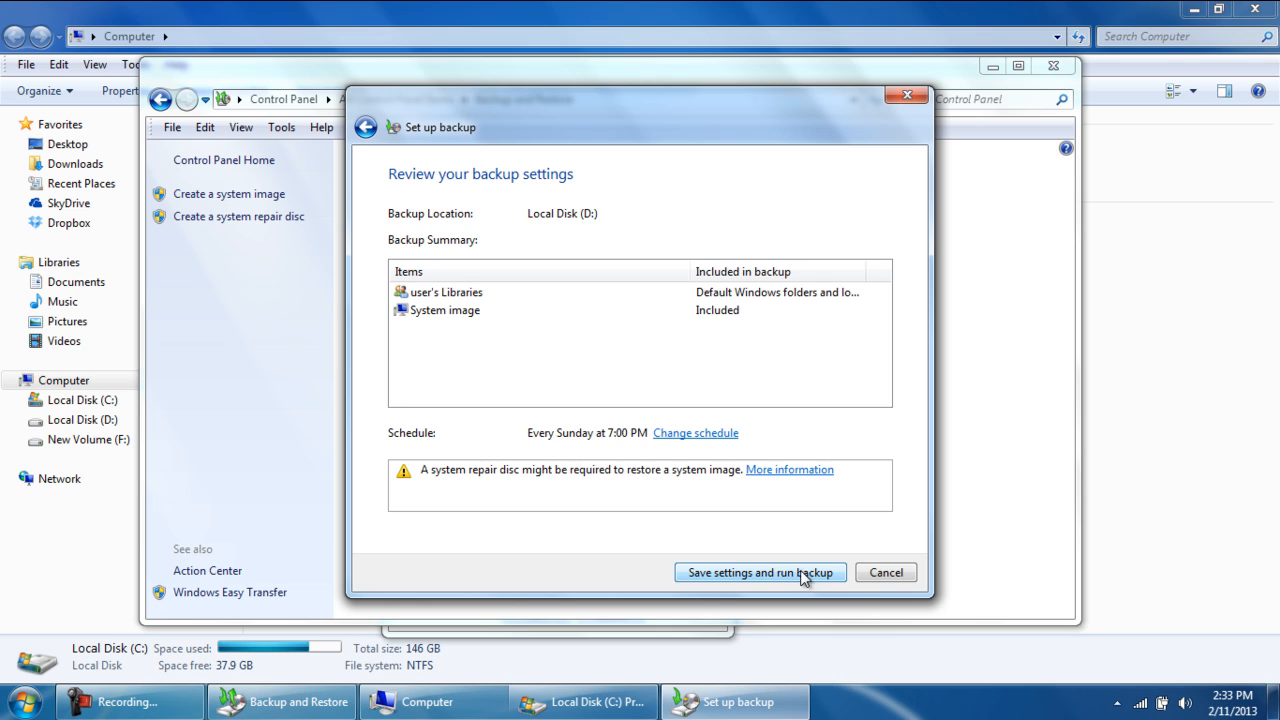
- Confirm the Weekly/Sunday/7:00 PM schedule and save settings to run the backup
left_click(696, 432)
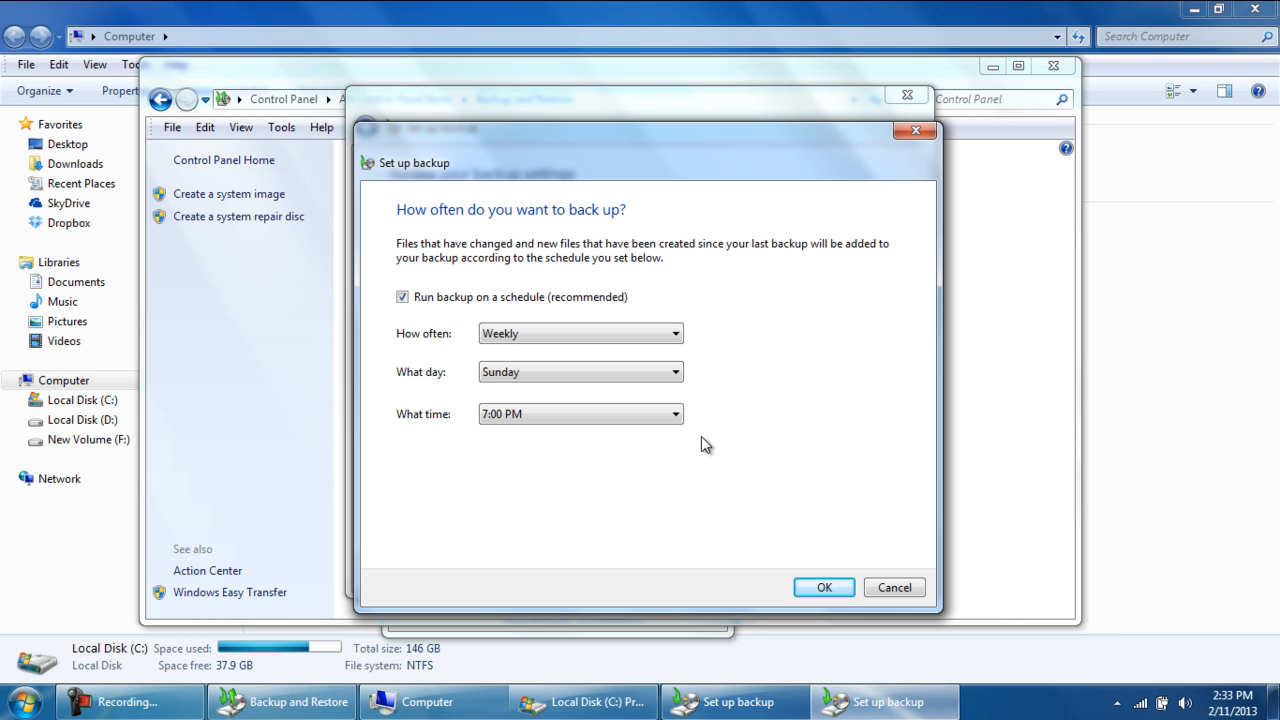
left_click(824, 588)
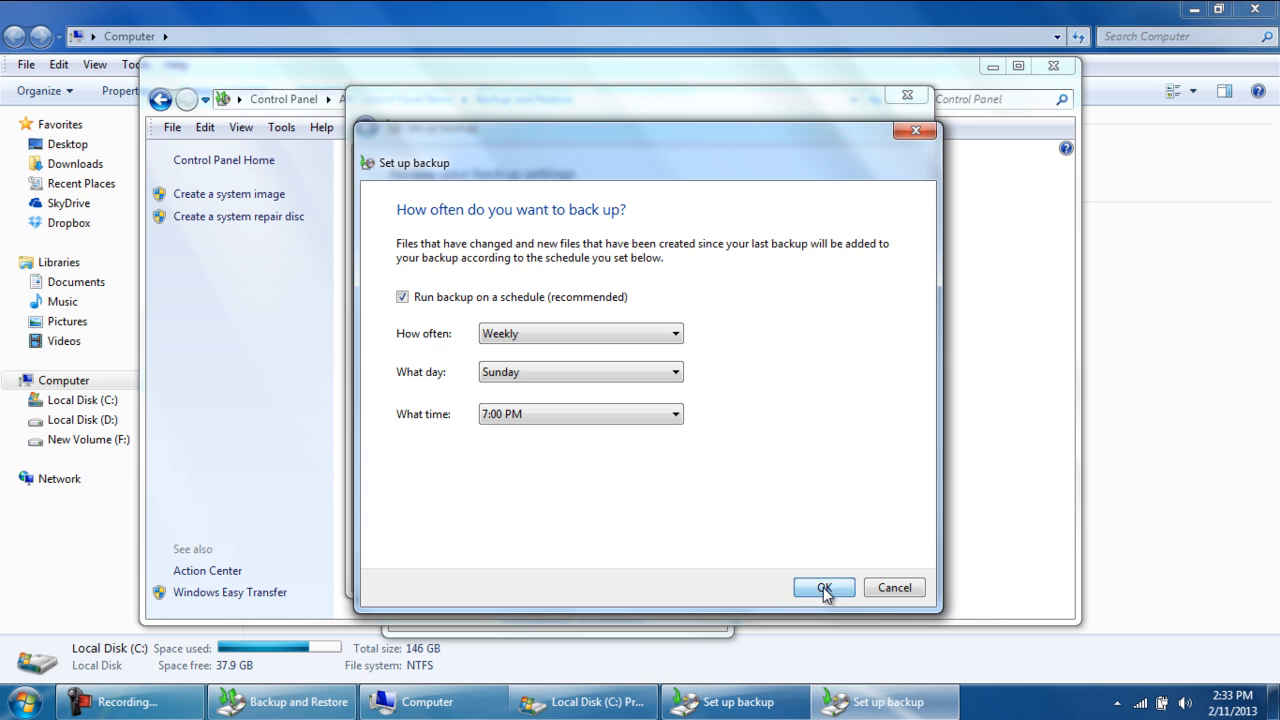
left_click(824, 588)
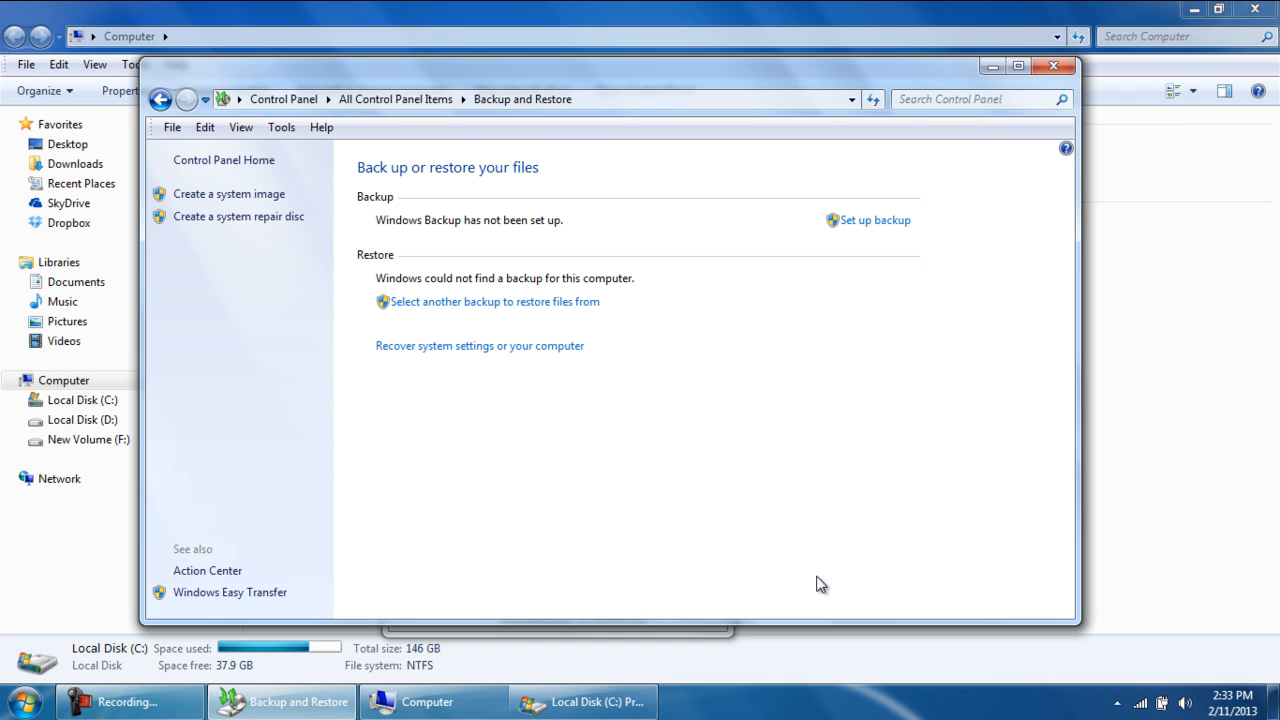
- View the Windows Backup progress window for the running backup to D (about 7%)
left_click(876, 218)
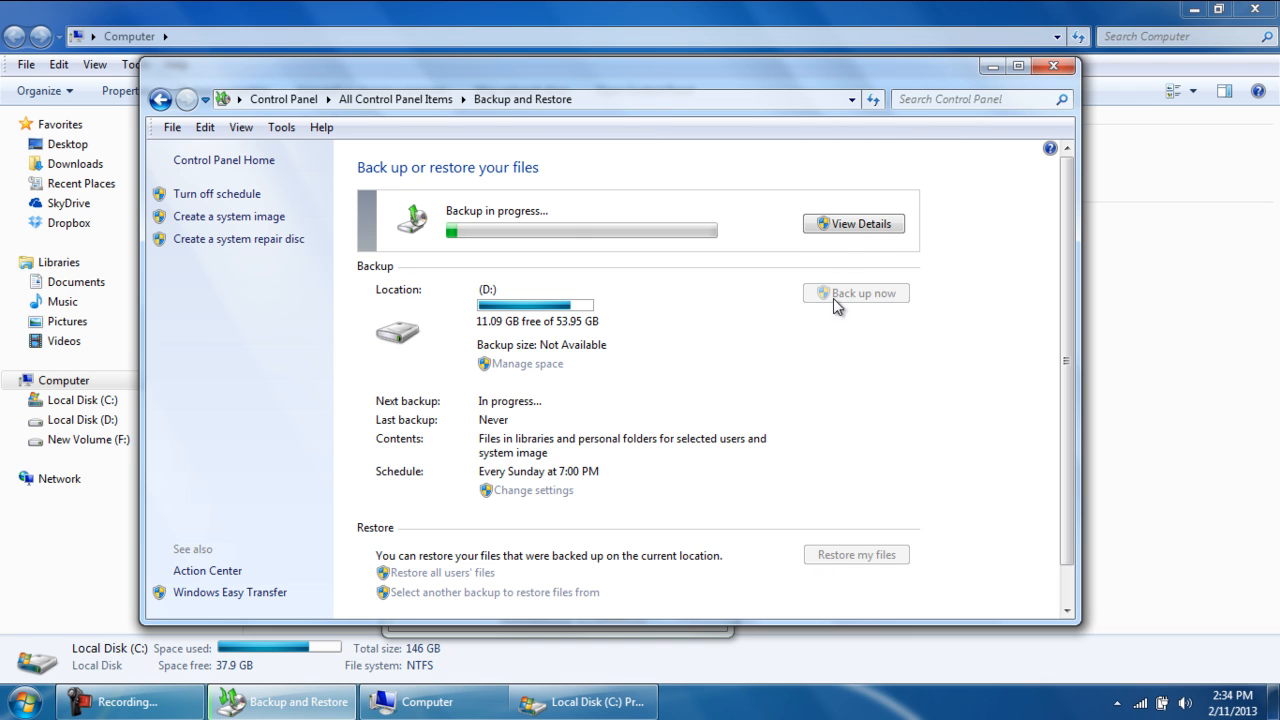
left_click(852, 224)
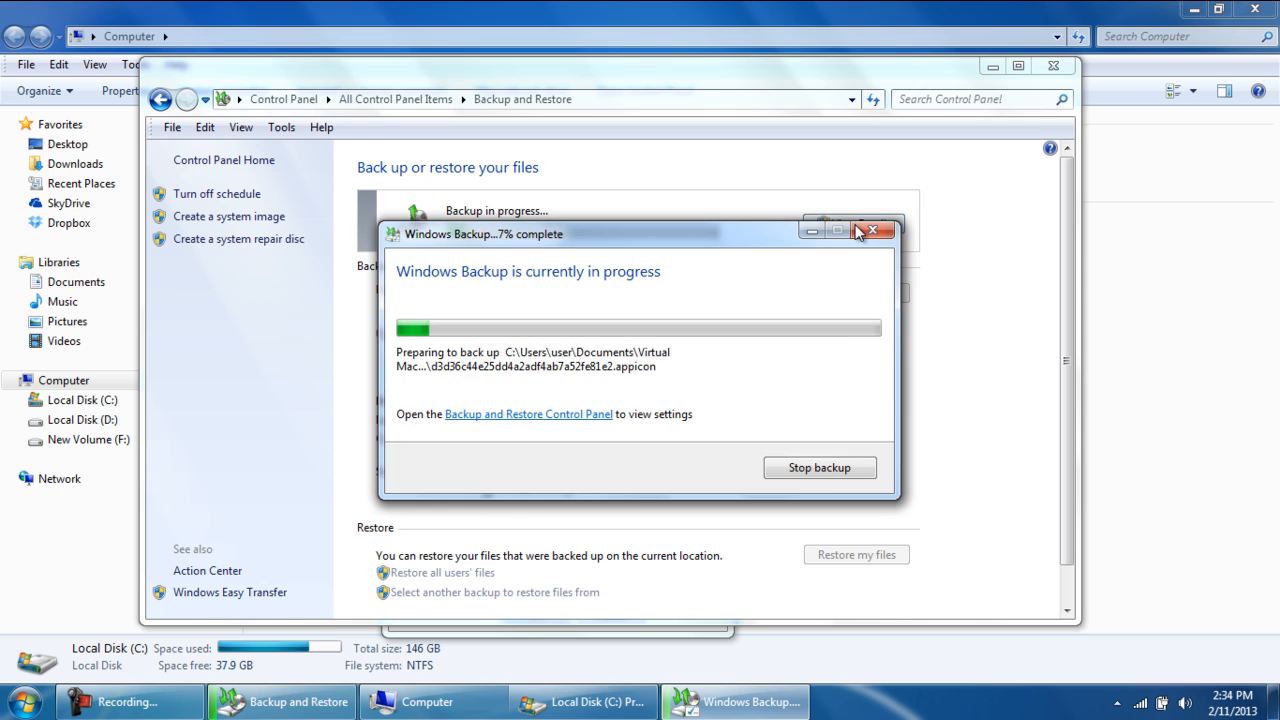
mouse_move(830, 452)
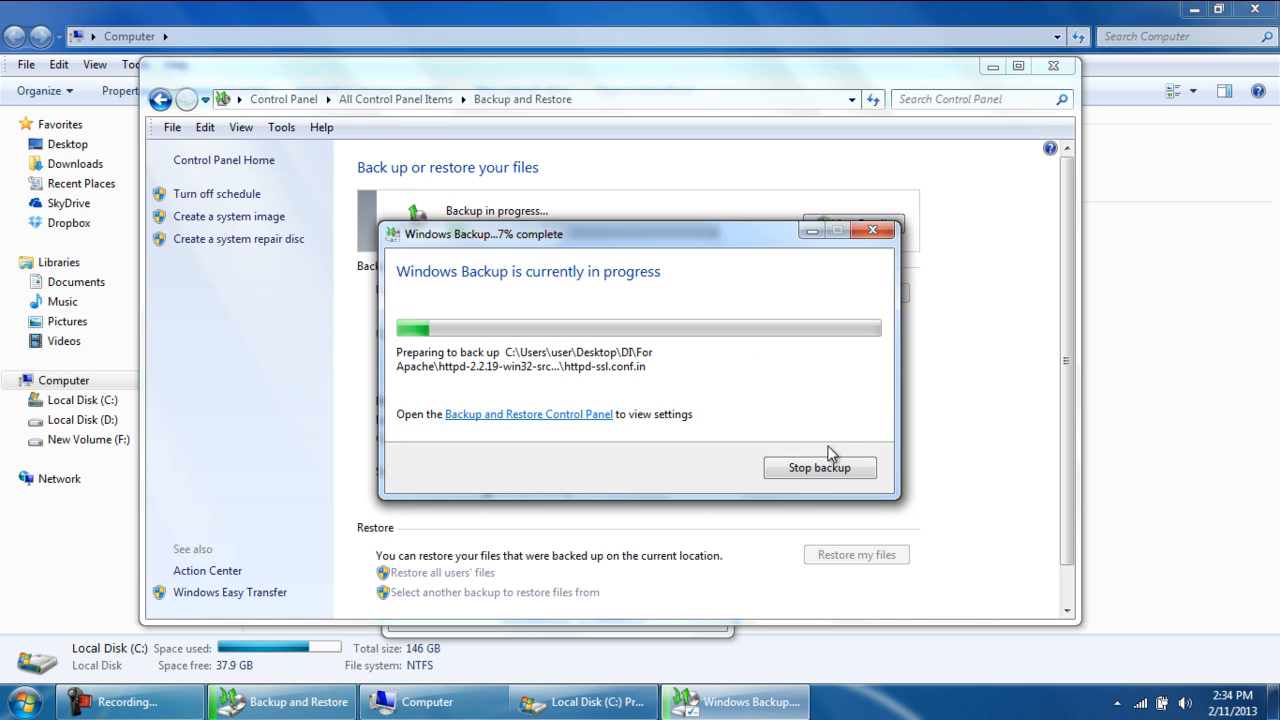
mouse_move(820, 468)
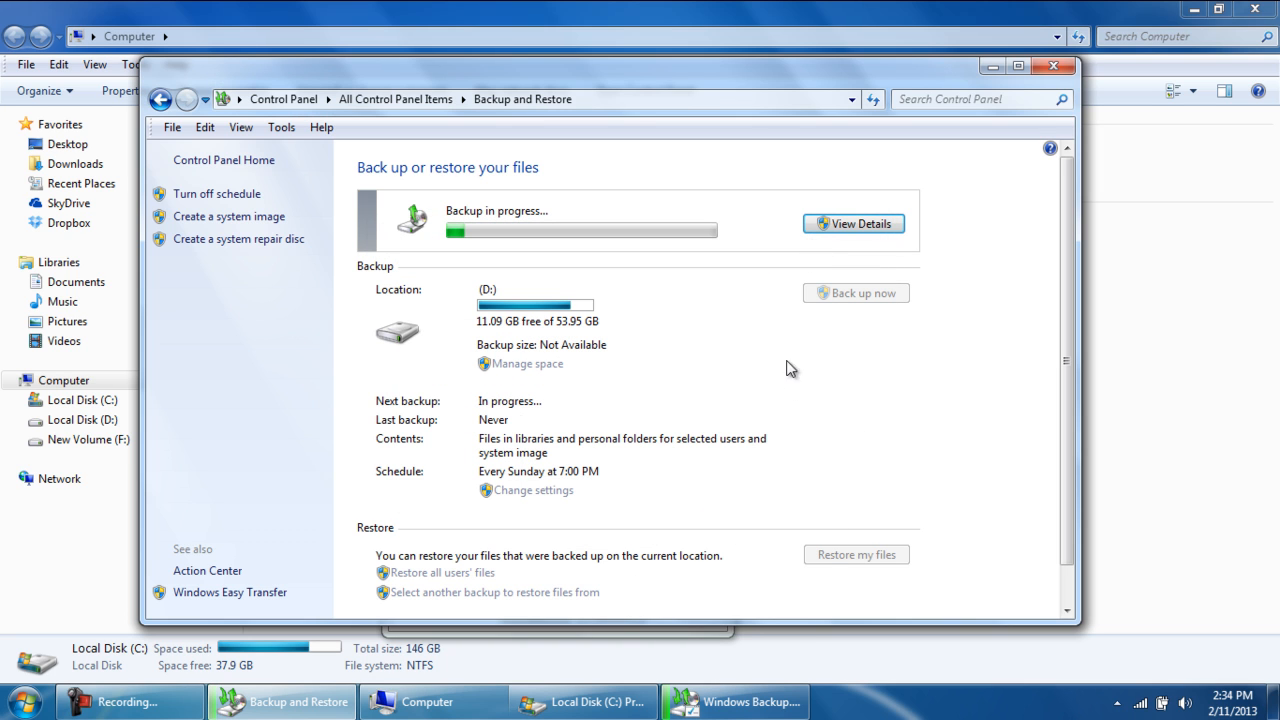
mouse_move(772, 486)
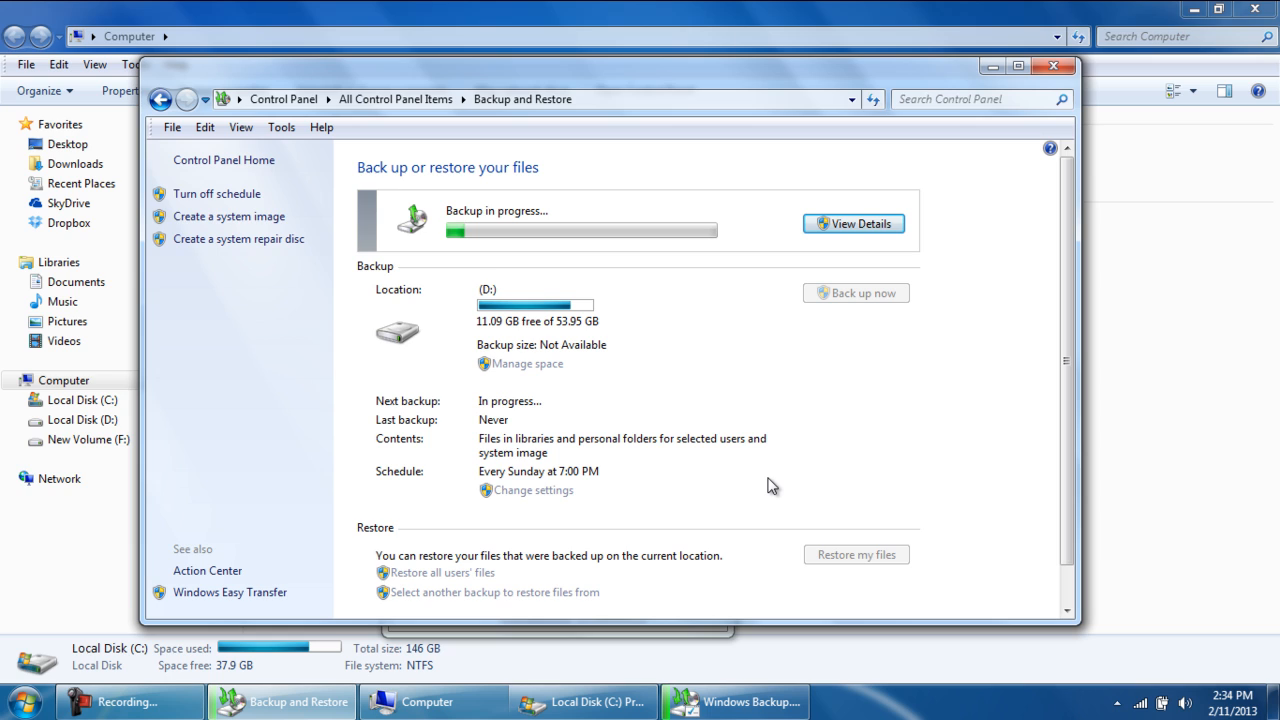